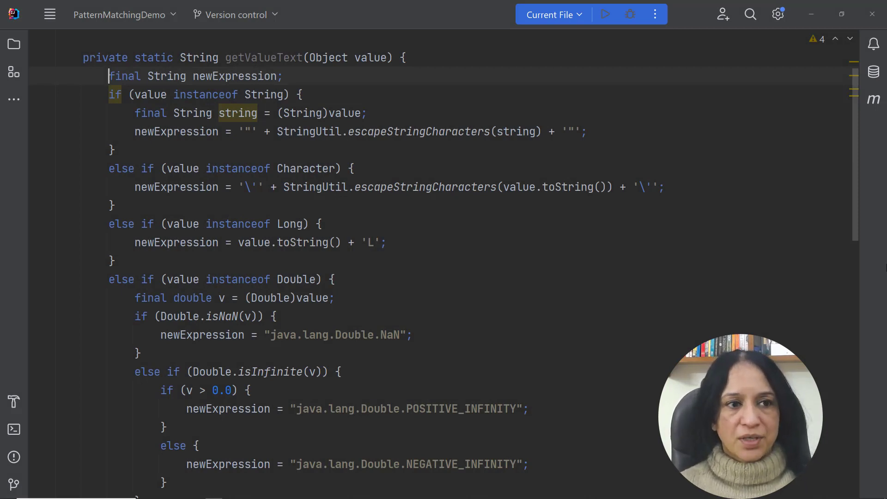
Review getValueText and highlight all uses of newExpression.
scroll("down", 3)
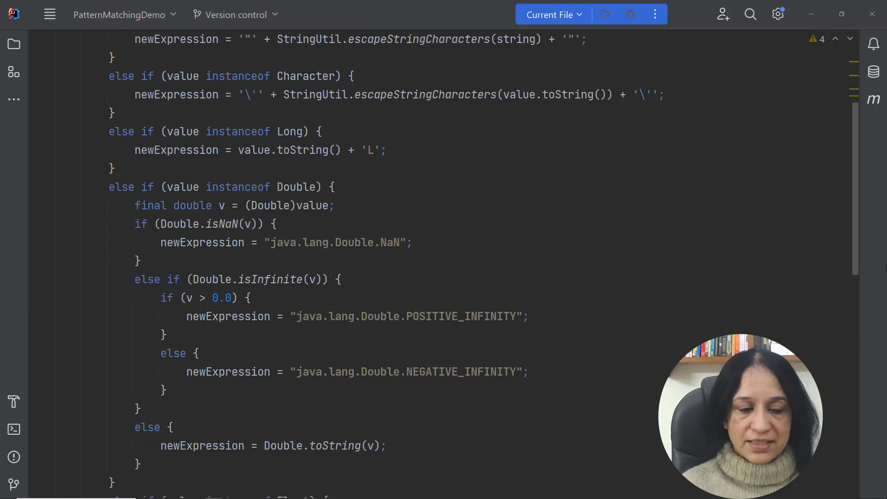
scroll("down", 3)
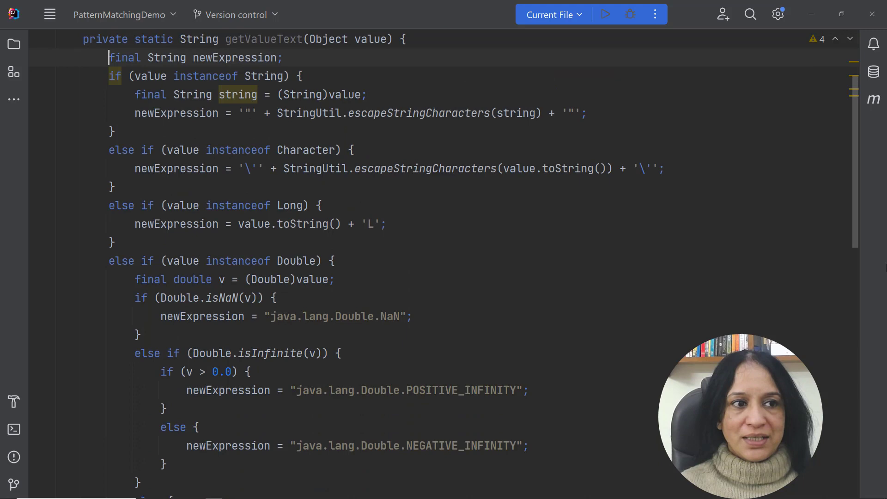
key("ctrl+shift+left")
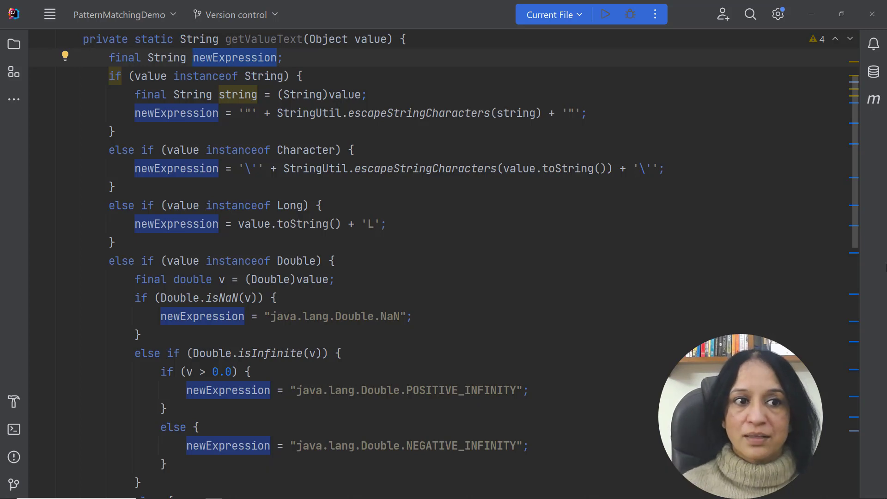
scroll("down", 3)
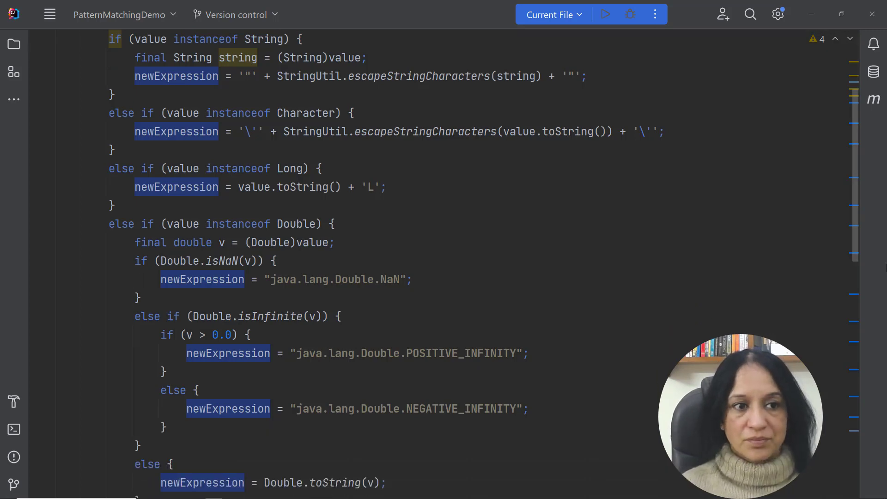
scroll("down", 3)
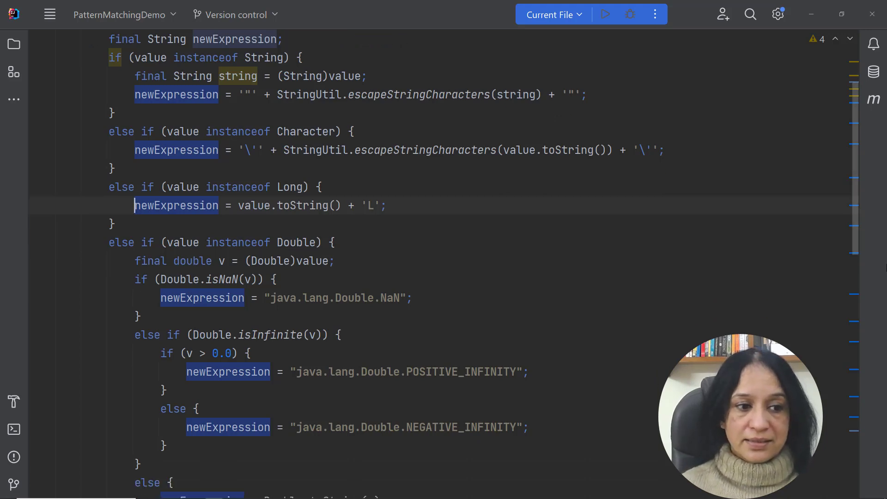
scroll("down", 3)
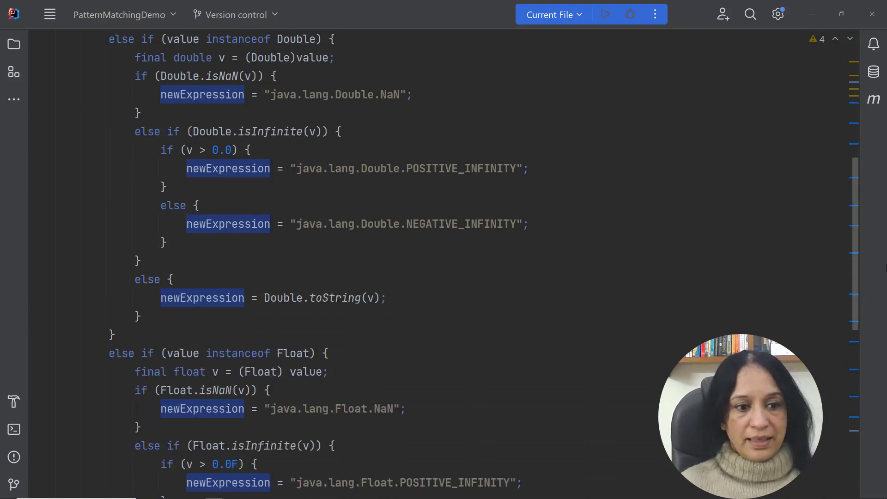
scroll("down", 3)
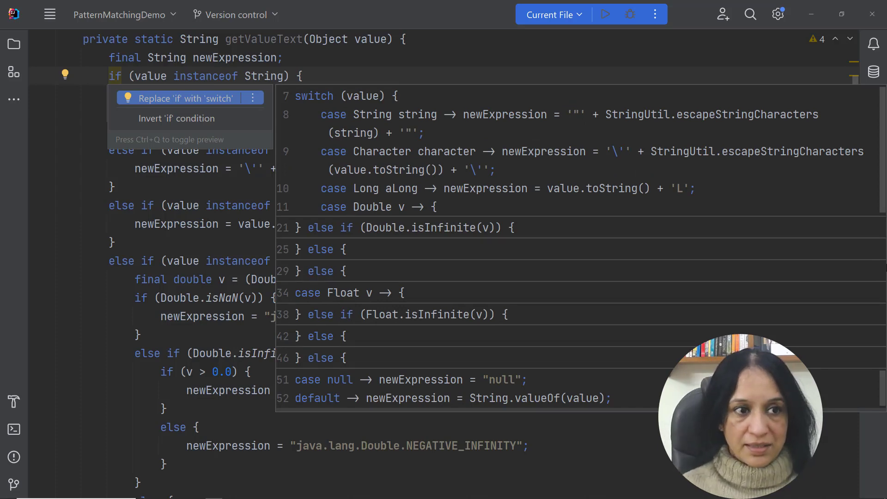
Dismiss the switch suggestion and select the Double and Float branch bodies for extraction.
left_click(184, 98)
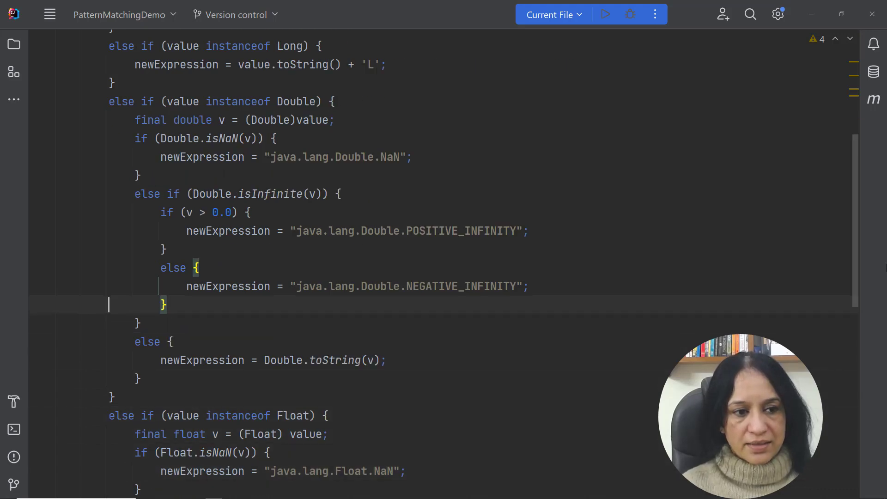
scroll("down", 3)
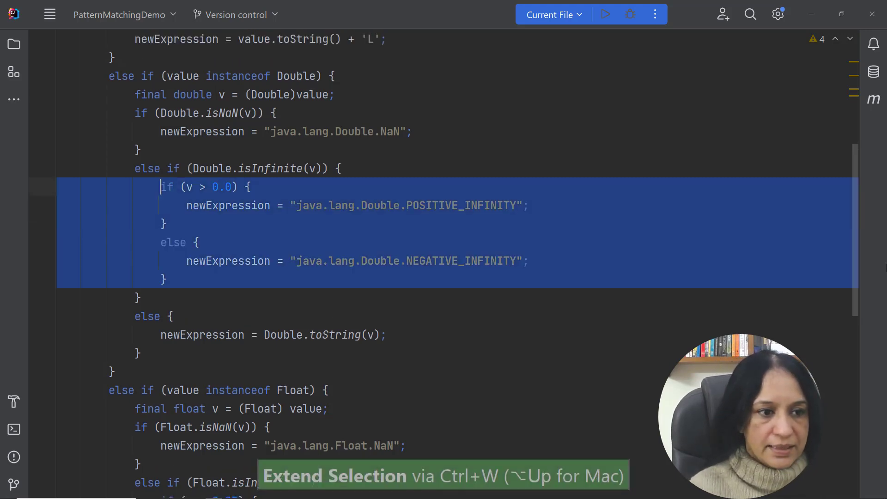
key("Ctrl+W")
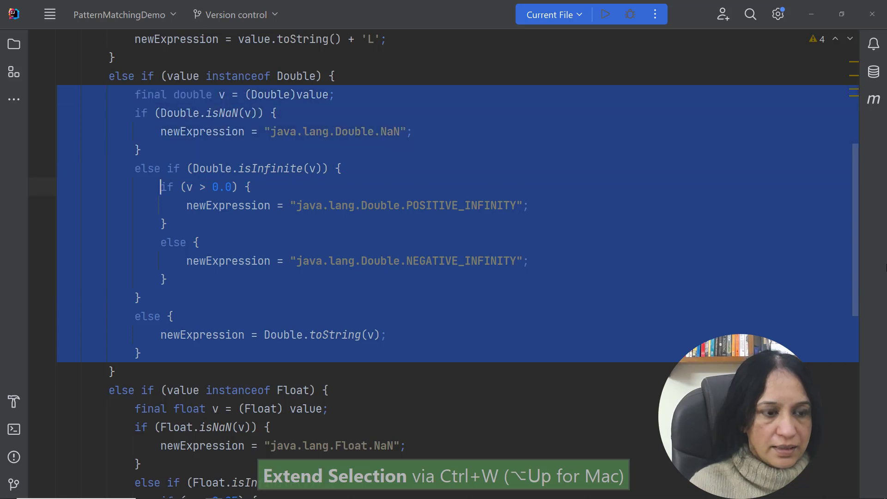
key("Alt+Enter")
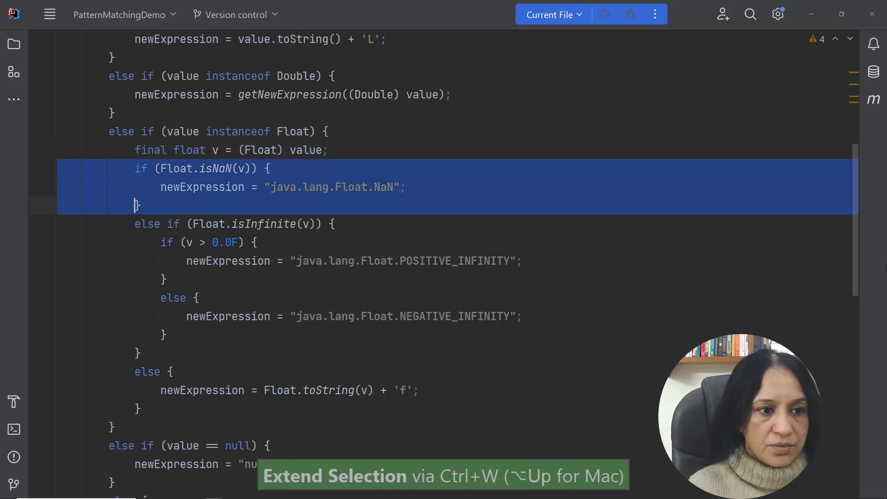
key("ctrl+w")
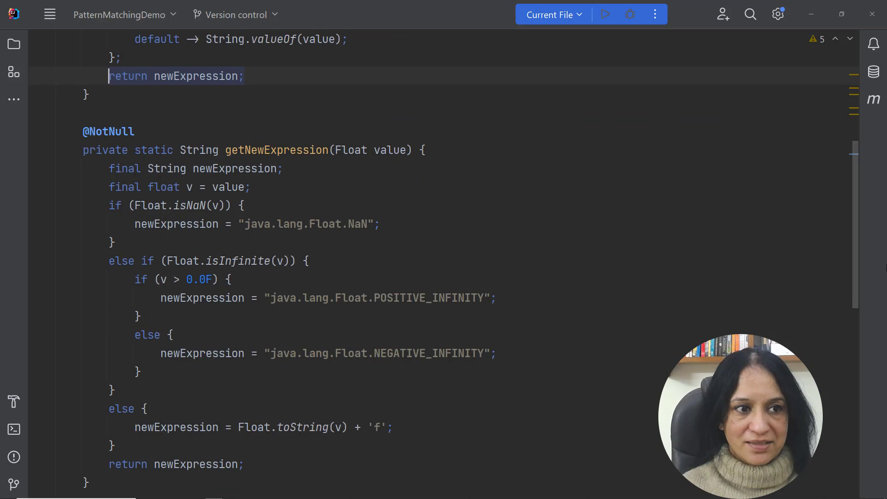
Jump to the Double getNewExpression helper declaration and review it.
scroll("up", 3)
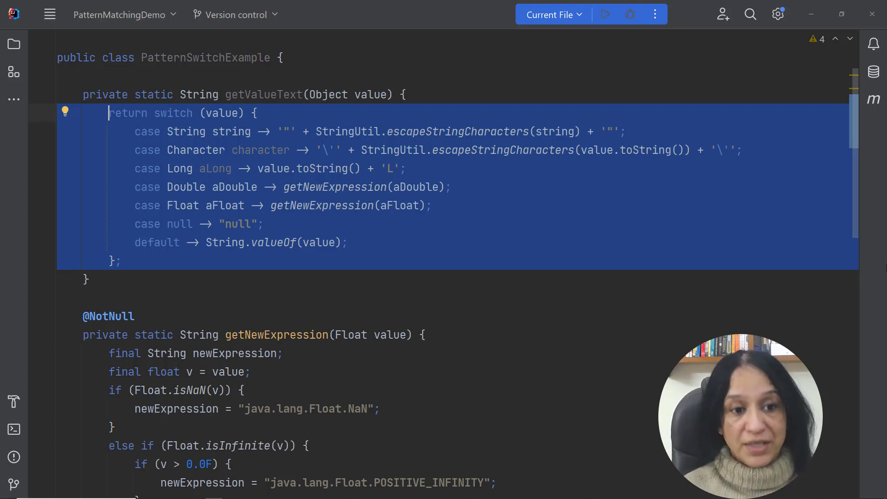
left_click(58, 242)
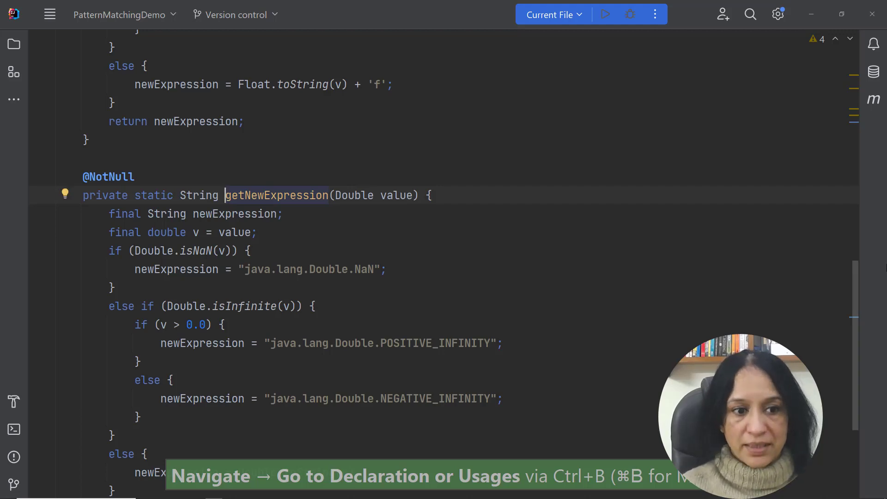
scroll("down", 3)
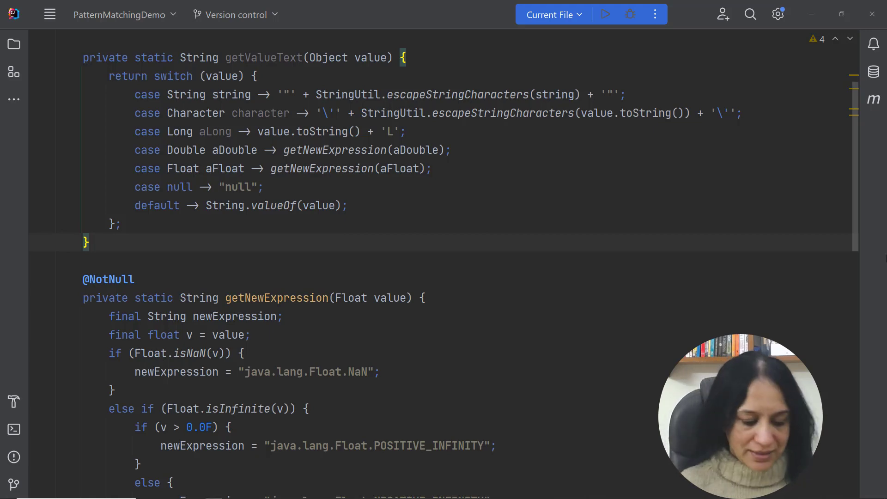
Run the 'if' can be replaced with 'switch' inspection project-wide and open its warning.
type("ru")
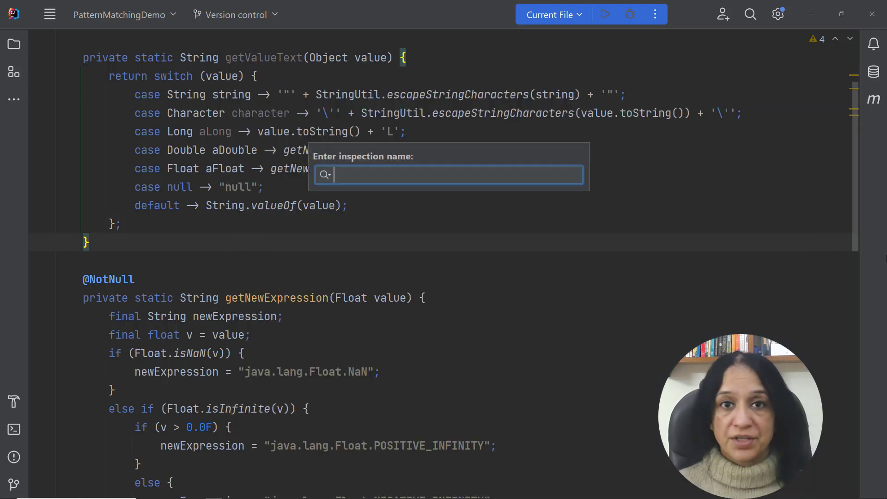
type("if cn")
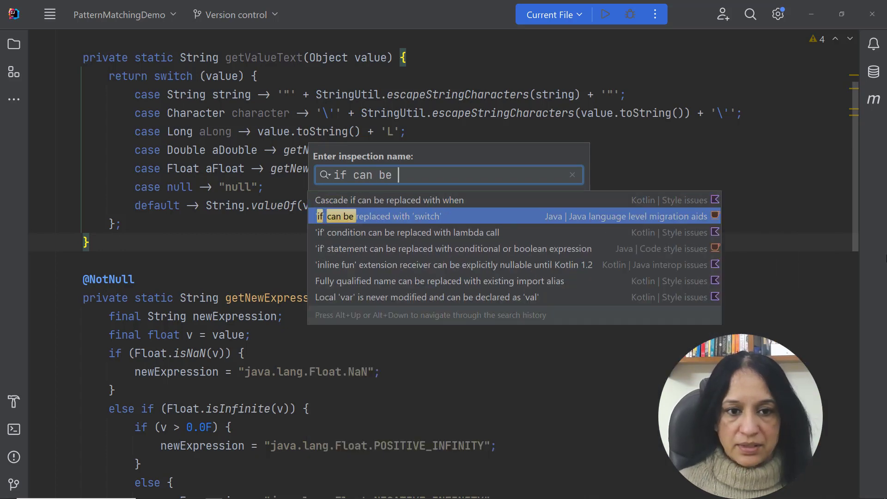
left_click(385, 216)
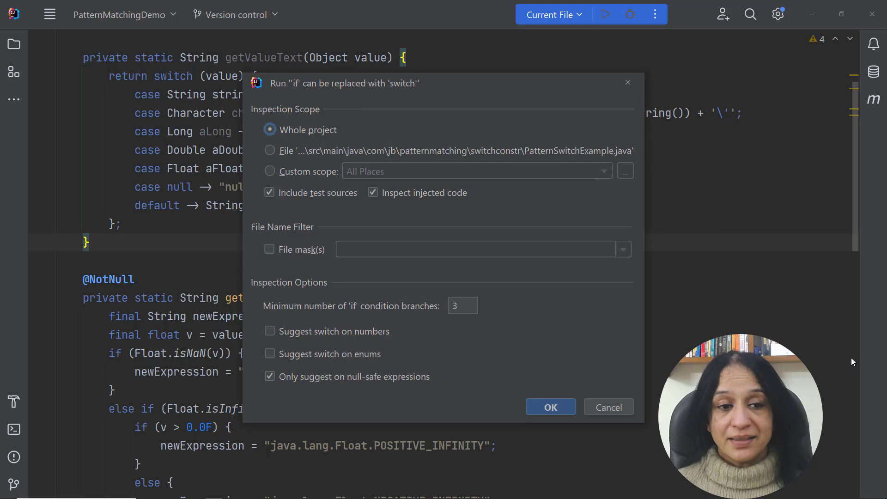
left_click(549, 407)
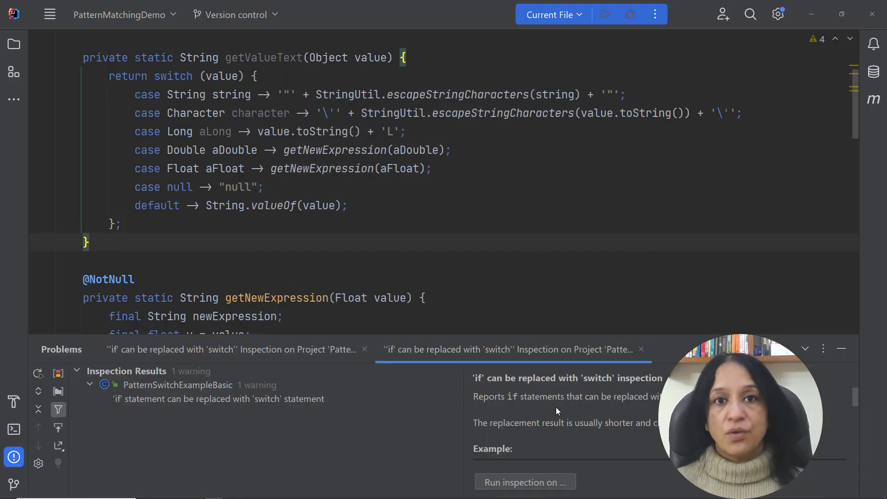
left_click(219, 399)
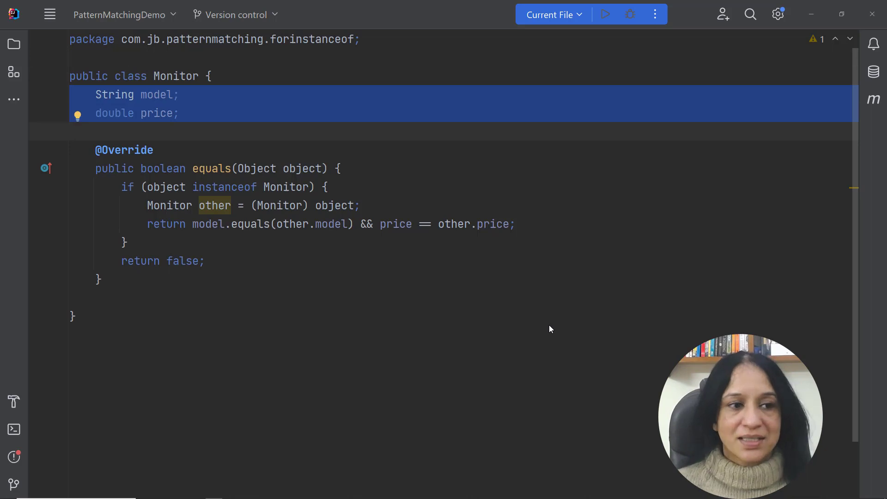
Make 'other' in Monitor's equals a pattern variable in 'object instanceof Monitor'.
key("ctrl+w")
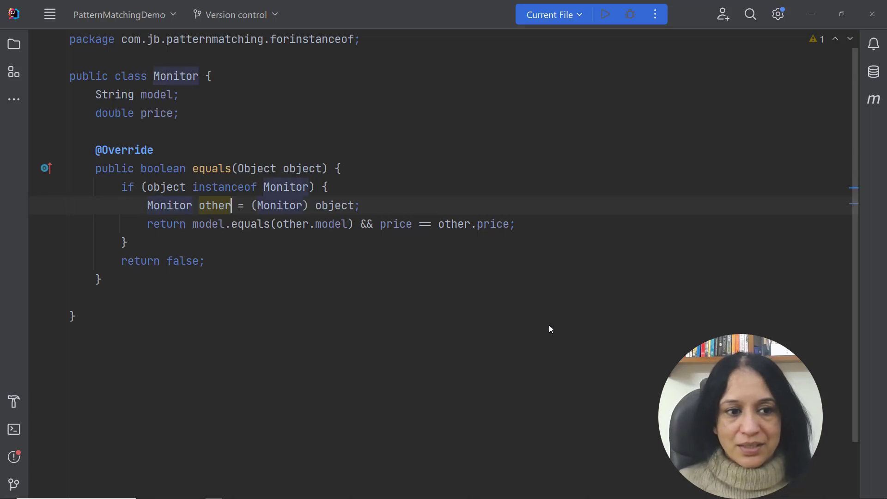
key("Alt+Enter")
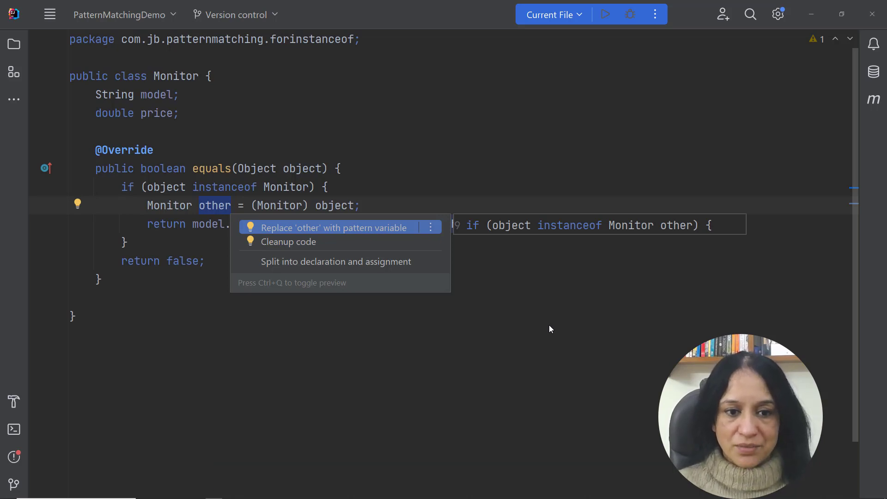
left_click(333, 228)
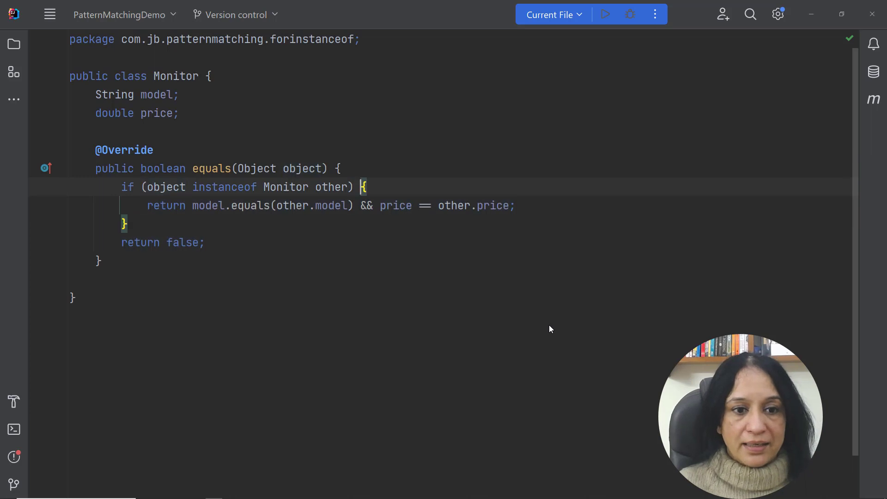
key("ctrl+shift+Left")
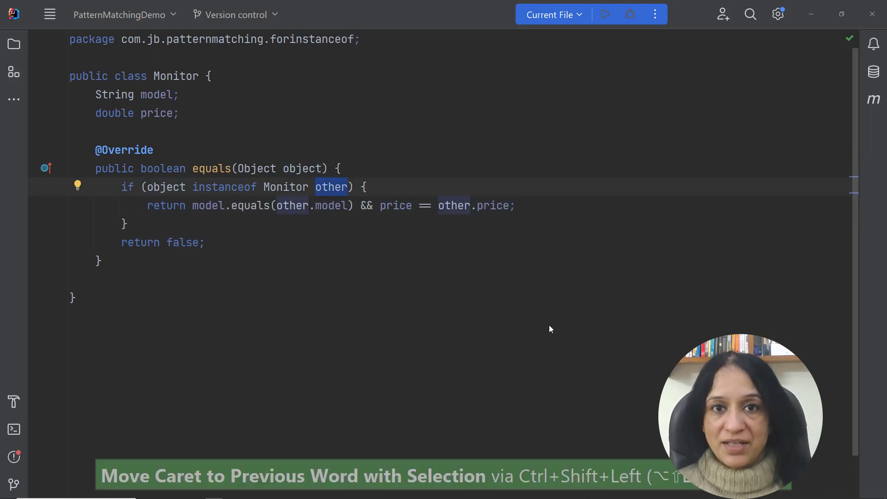
key("ctrl+shift+Left")
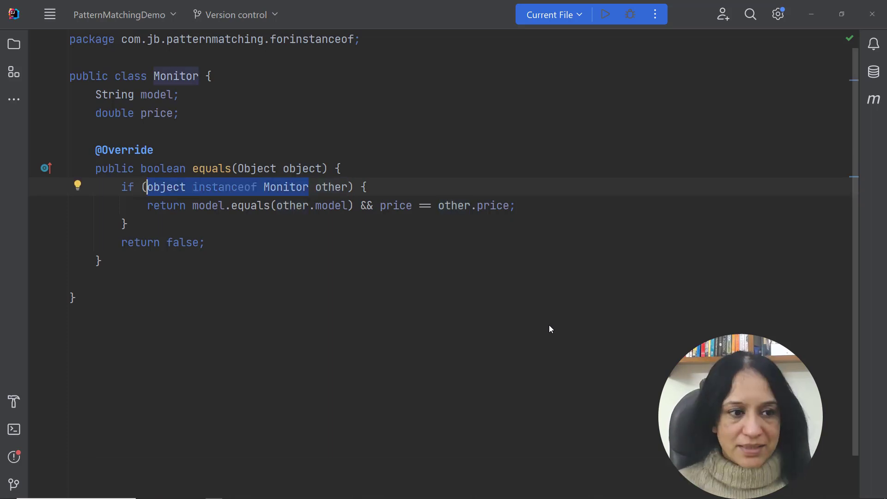
key("Alt+Enter")
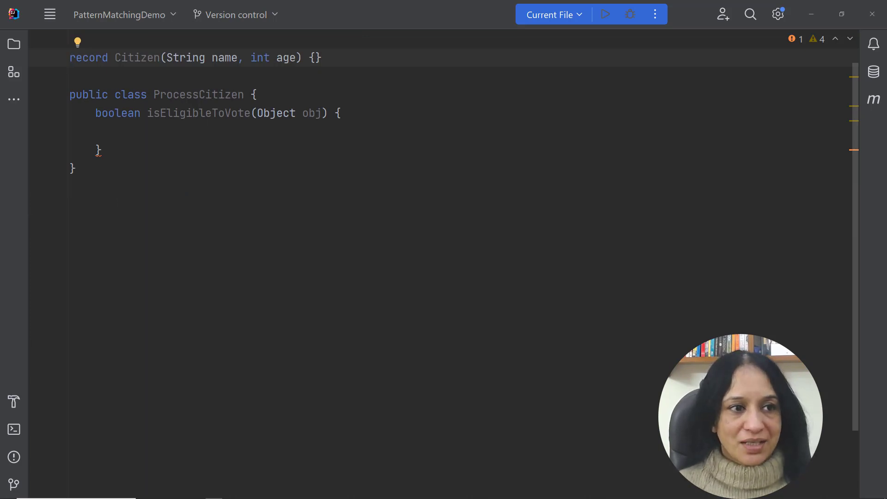
Start an if matching obj against the Citizen(String name, int age) record pattern.
triple_click(193, 58)
type("if (")
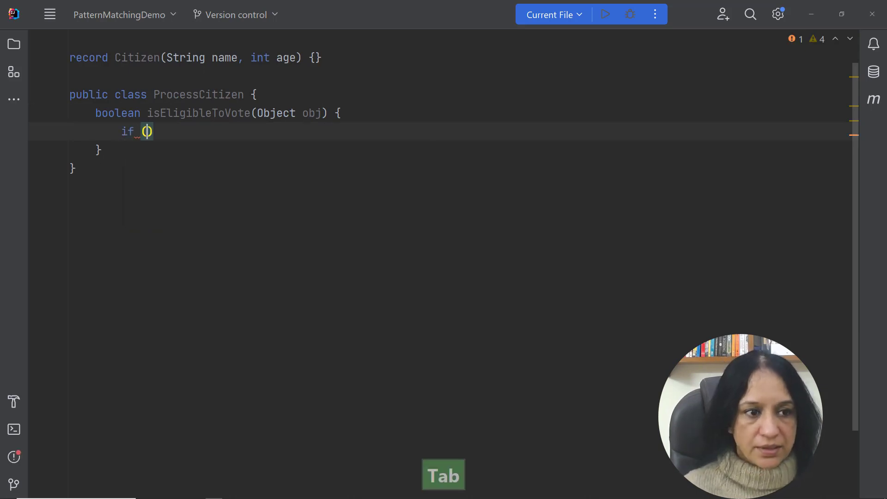
type("obj")
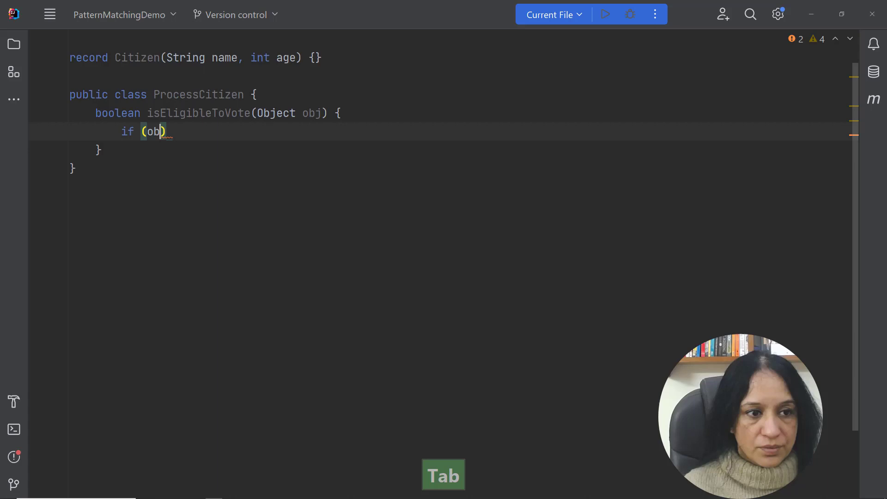
type("i")
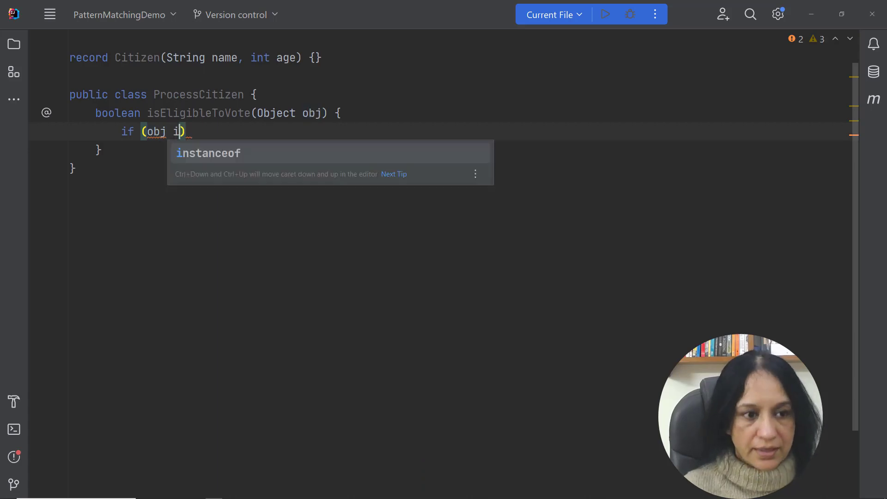
type("nstanceof C")
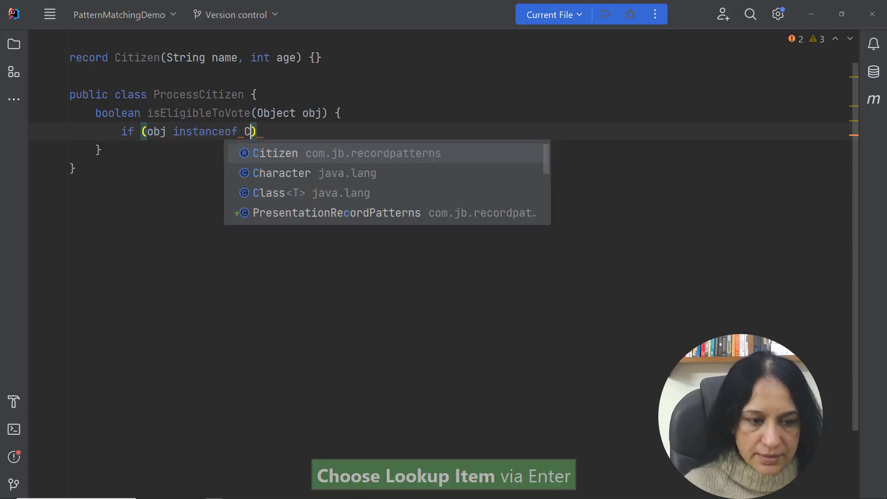
type("i")
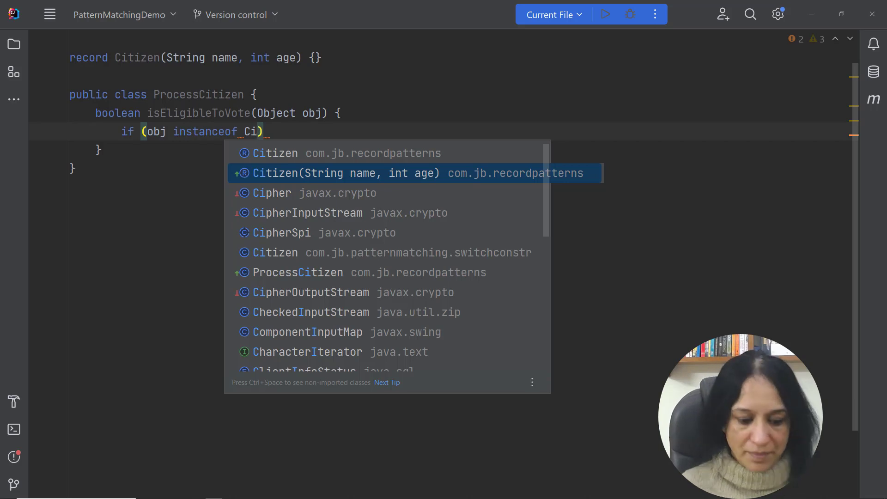
key("Enter")
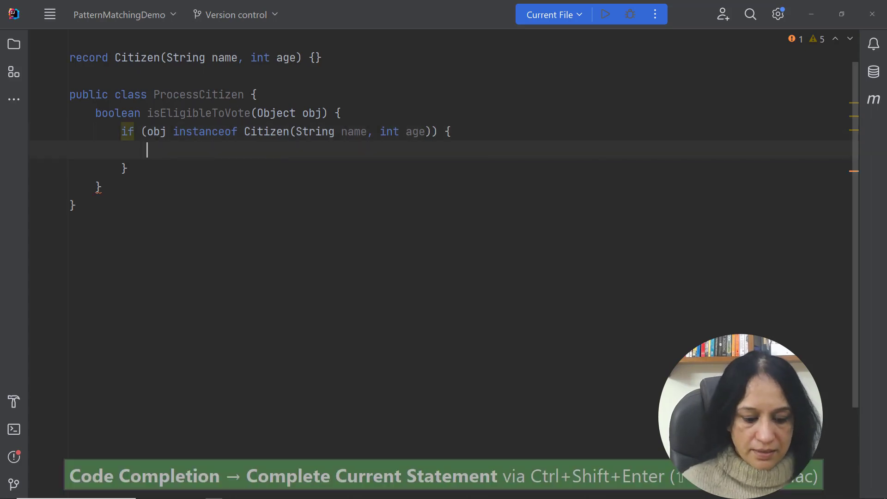
Return age >= 18 when matched, otherwise return false.
type("return")
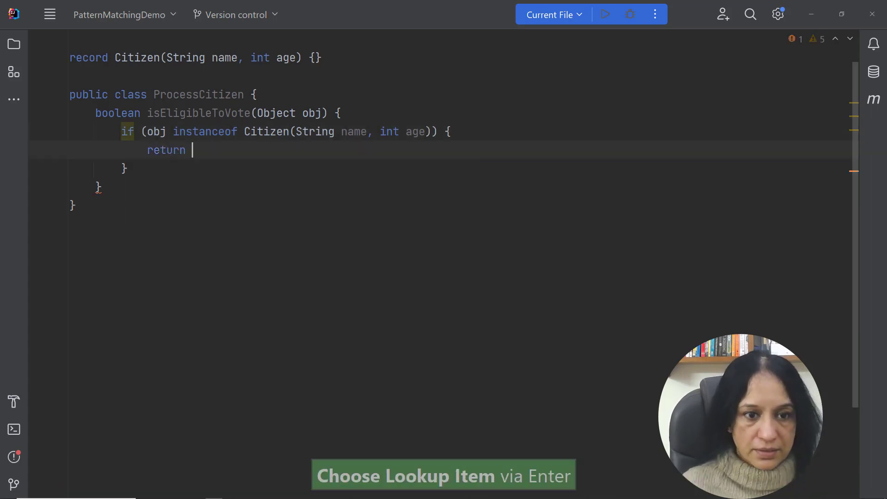
type("age")
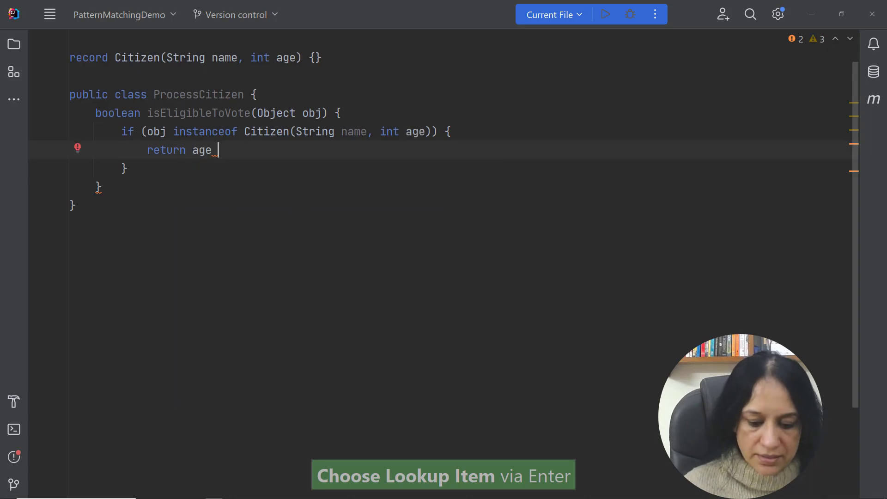
type(">= 18;")
type("e")
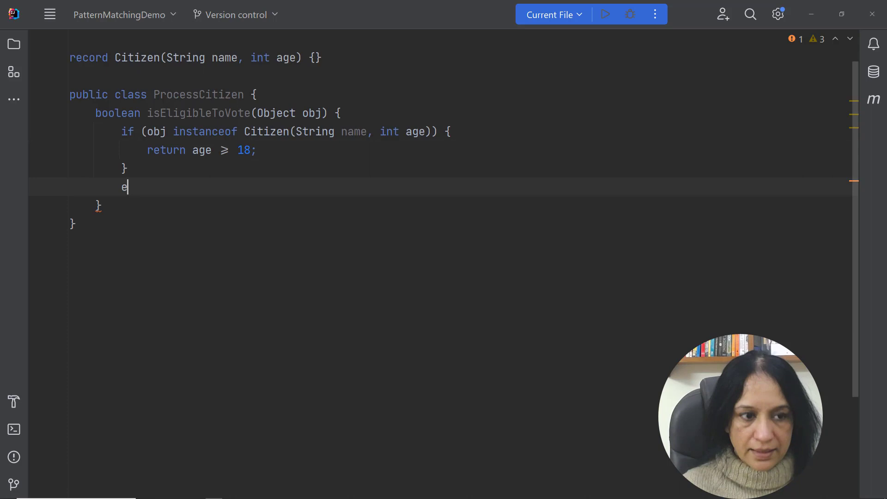
type("lse")
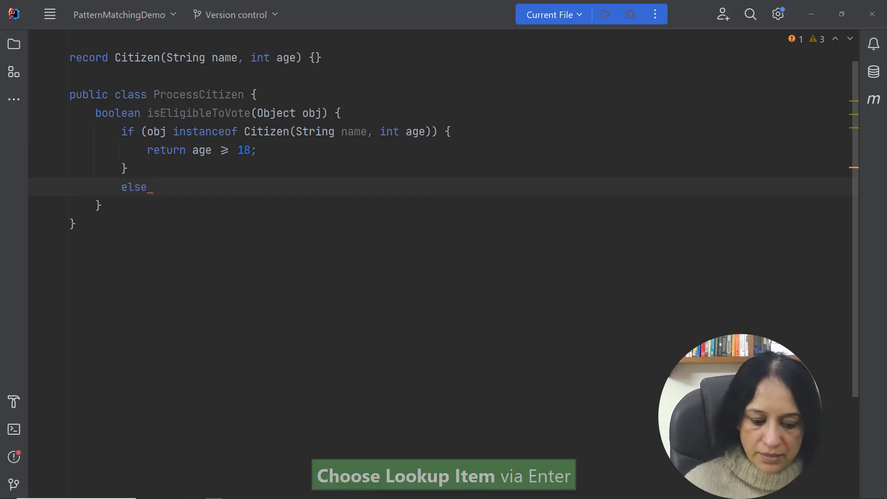
type("false;")
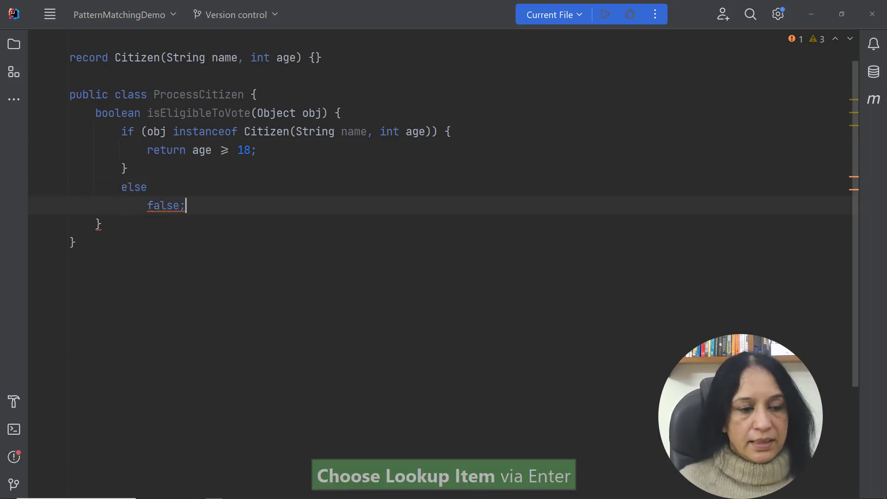
type("n")
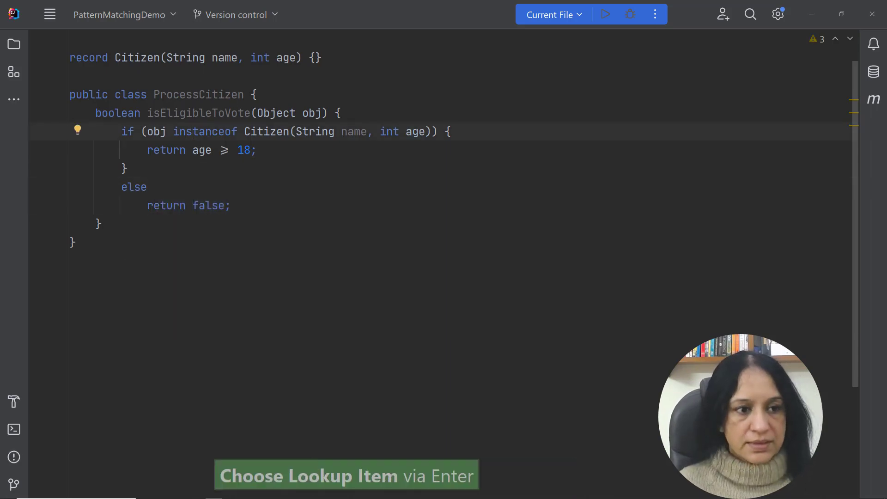
key("Enter")
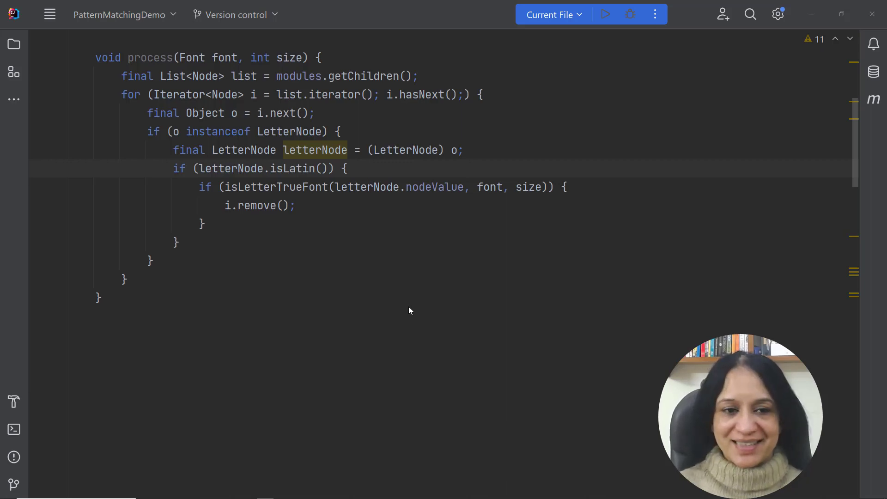
Use a letterNode pattern variable, merge the nested ifs, and replace the loop with removeIf.
key("Alt+Enter")
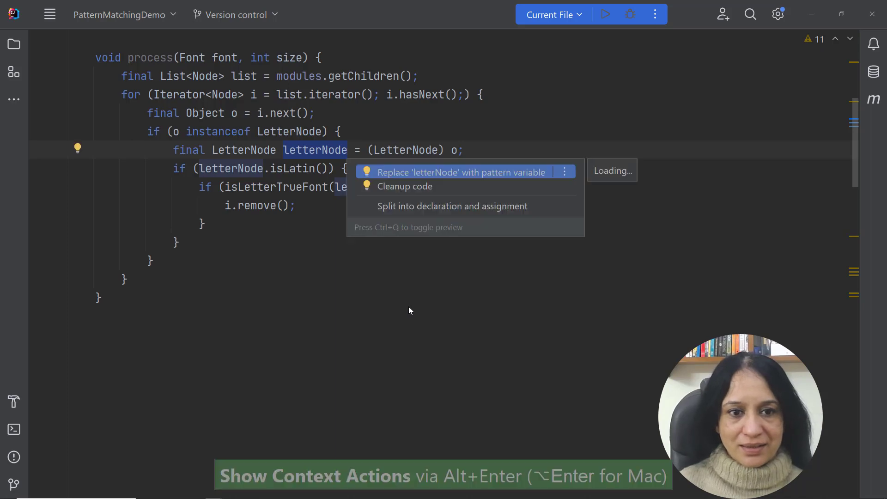
left_click(459, 172)
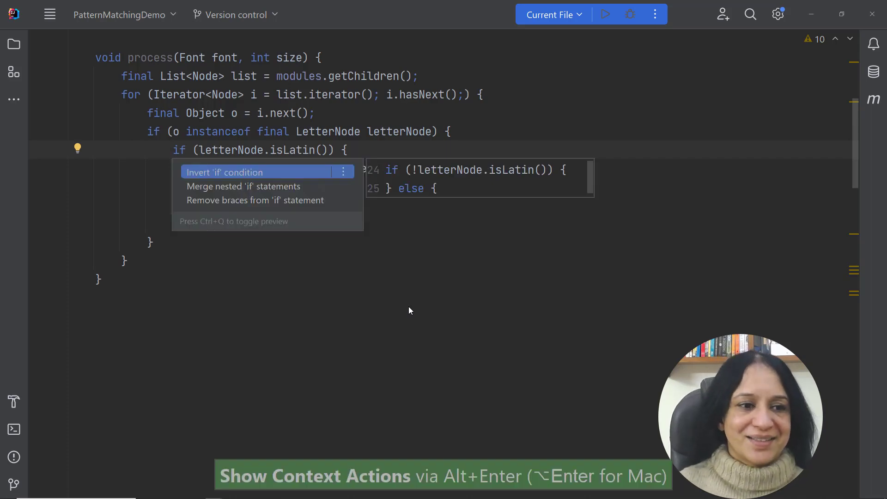
left_click(244, 186)
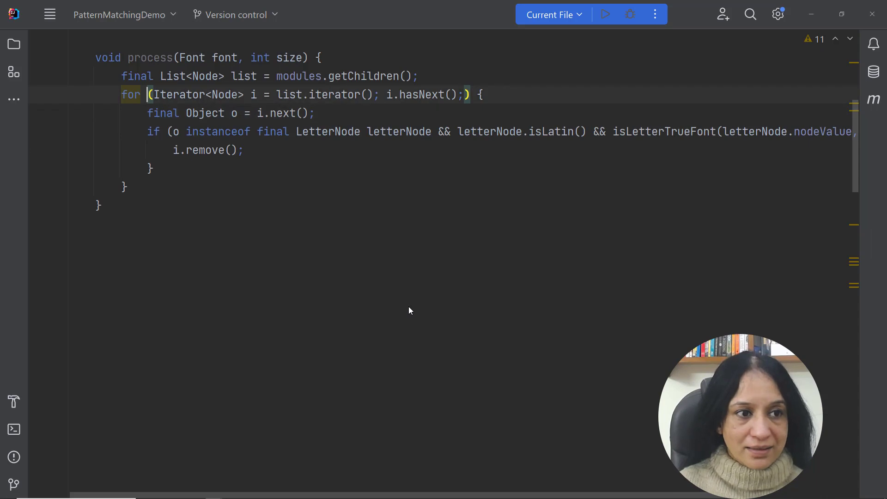
key("alt+enter")
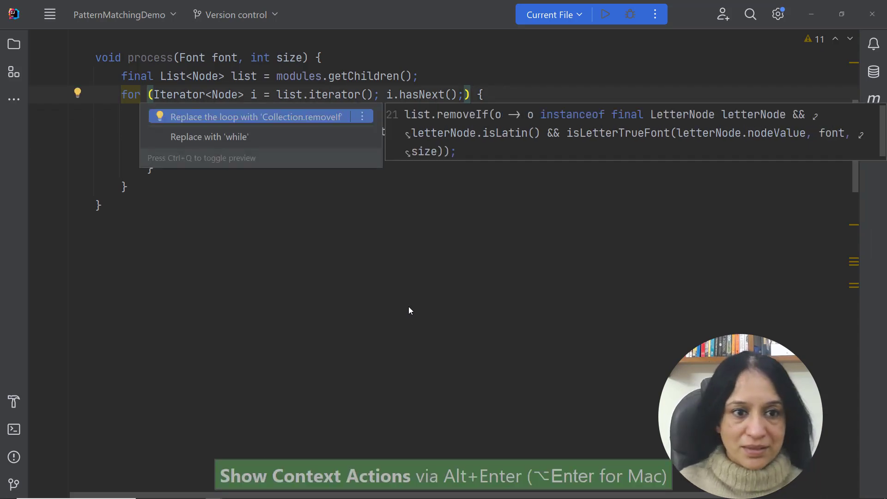
left_click(256, 116)
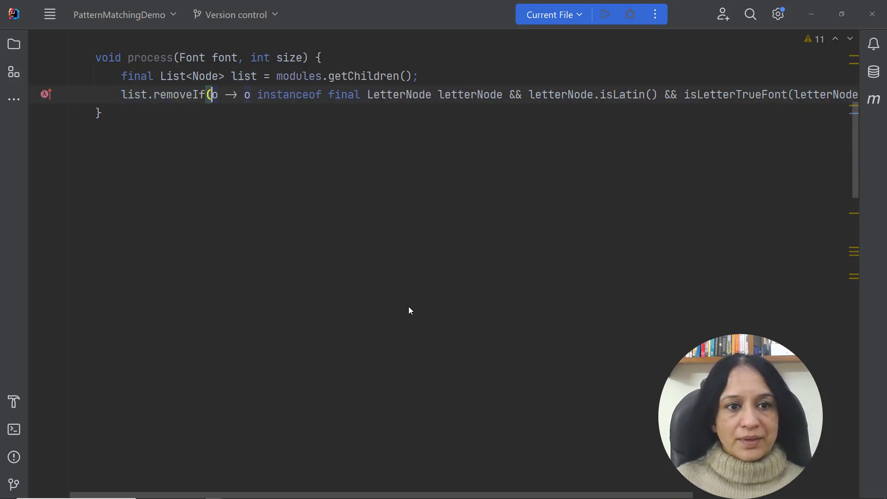
Extract the nodeValue expression into a local variable.
double_click(399, 94)
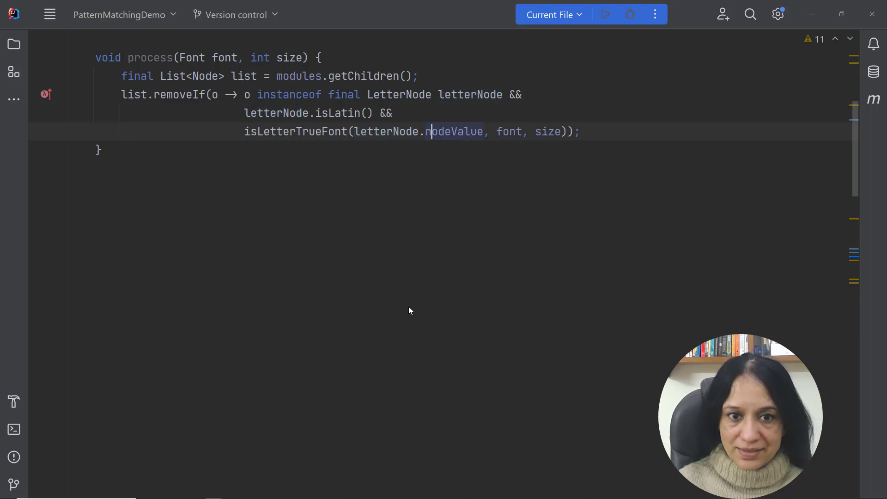
key("Alt+Enter")
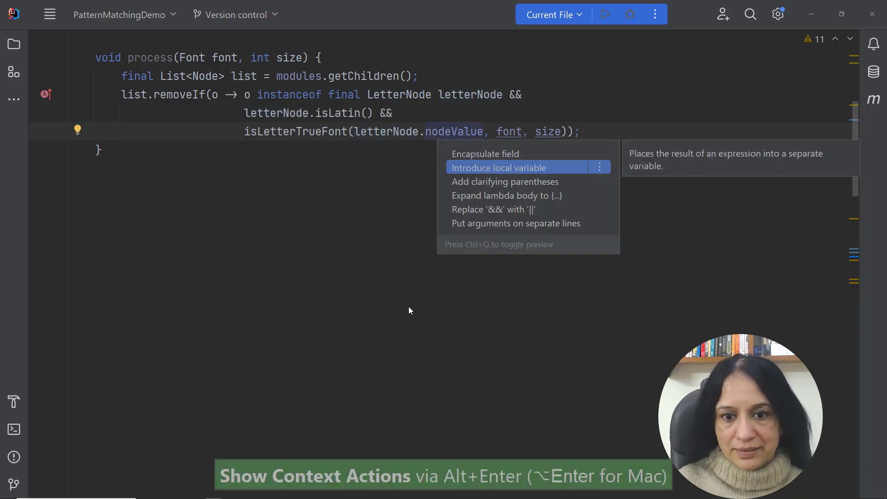
left_click(515, 222)
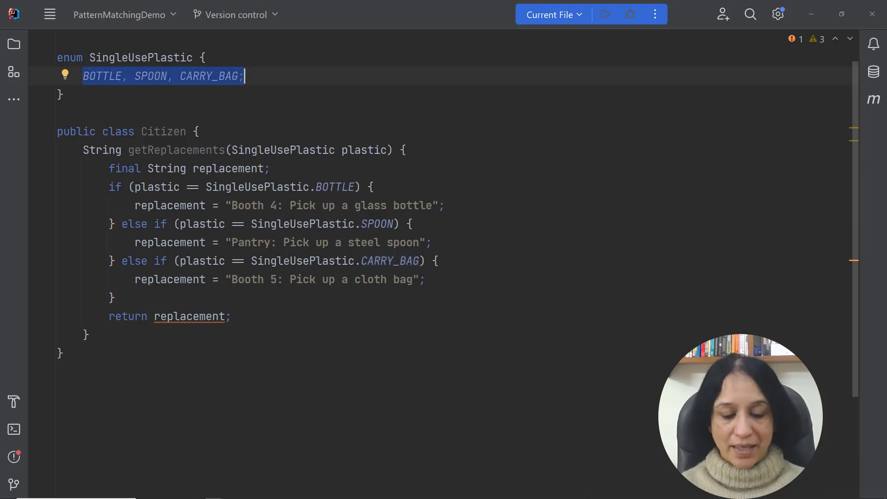
At the end of getReplacements' if-else chain, type the "Won't execute" string.
left_click(58, 131)
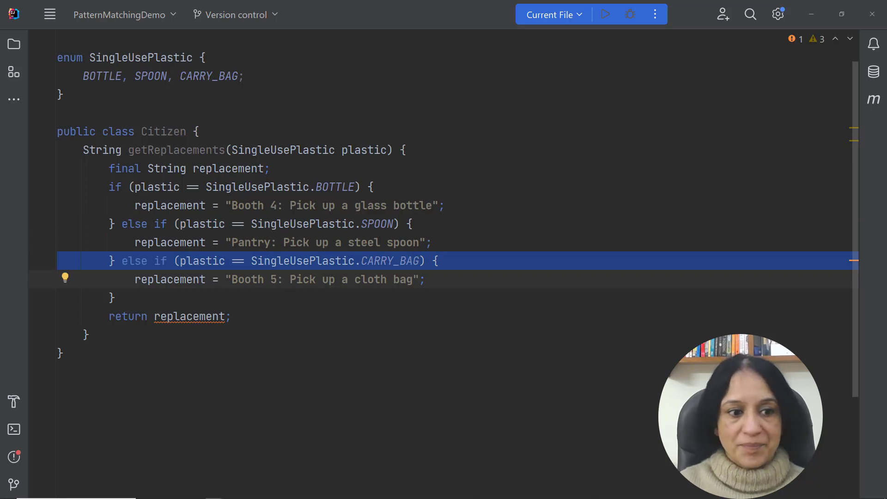
left_click(189, 316)
type("else")
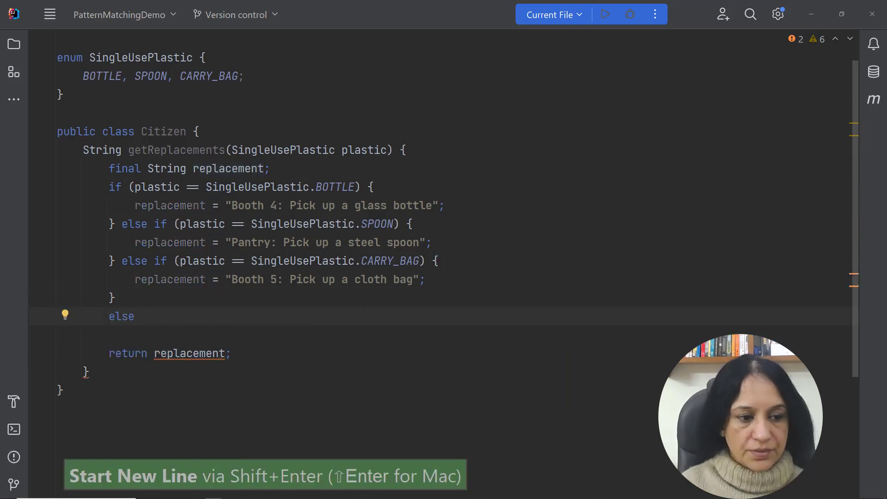
type("replacement =")
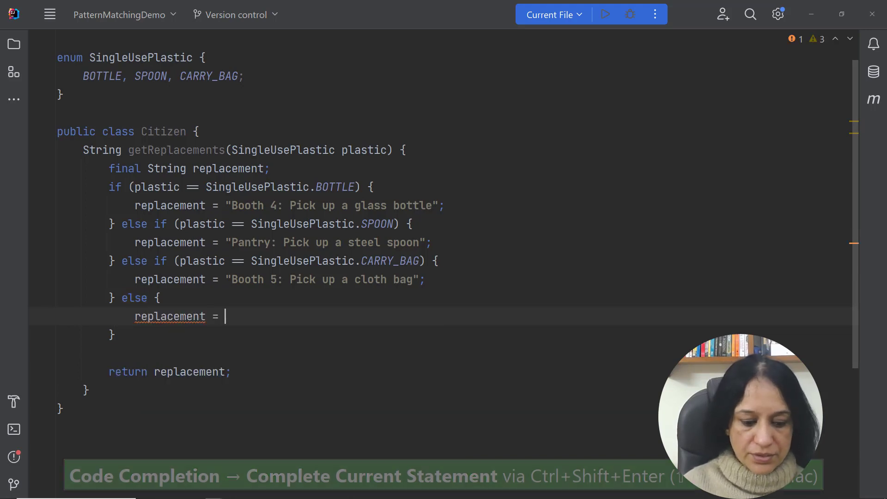
type("\"")
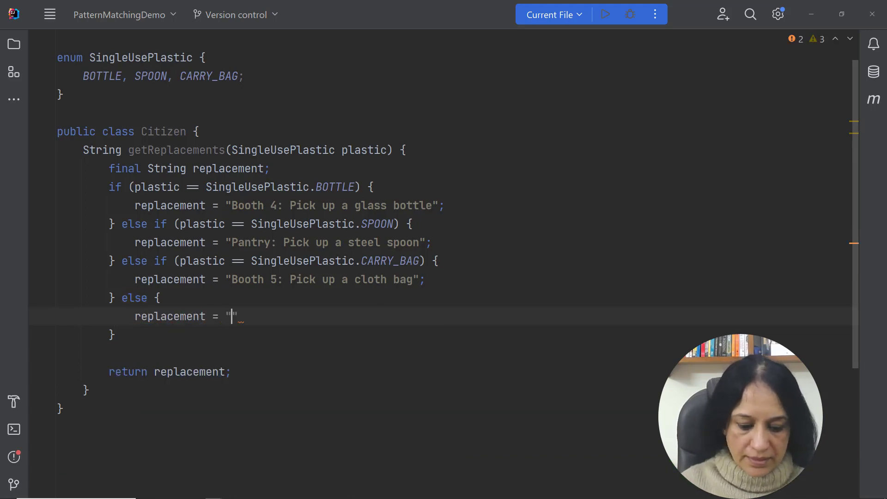
type("Won't execu")
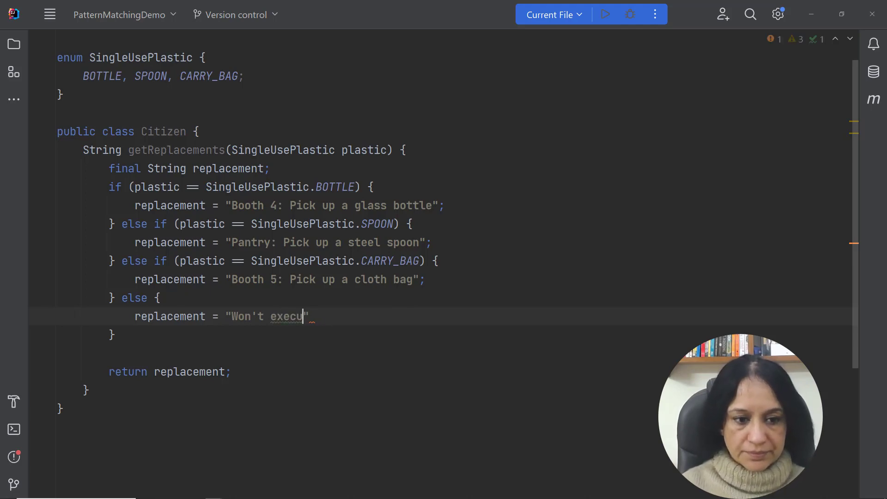
type("te")
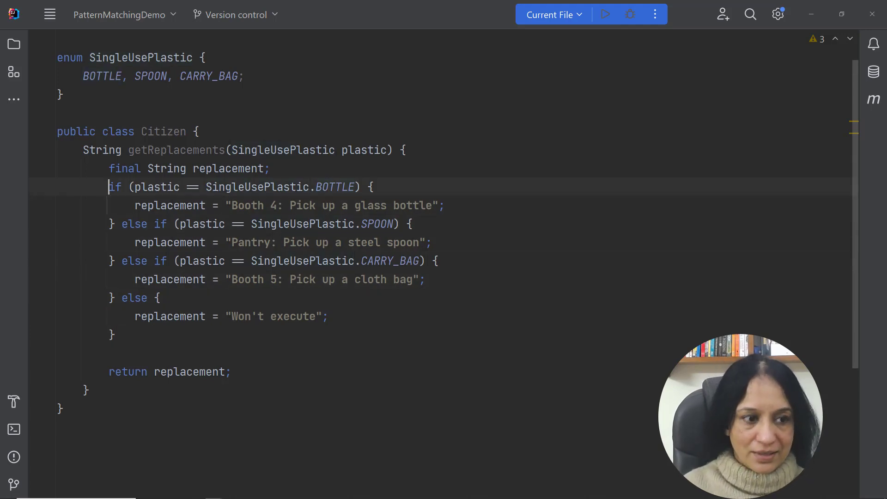
Apply Replace 'if' with 'switch' to the SingleUsePlastic if-else chain.
key("Alt+Enter")
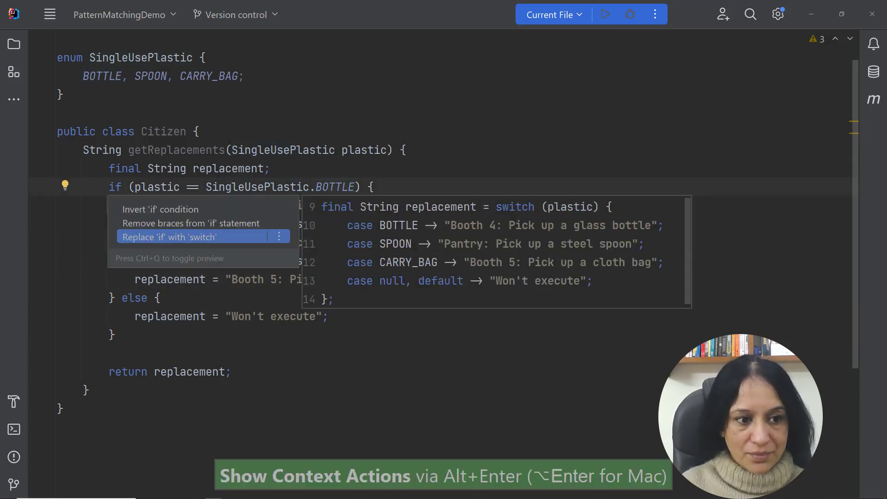
left_click(168, 236)
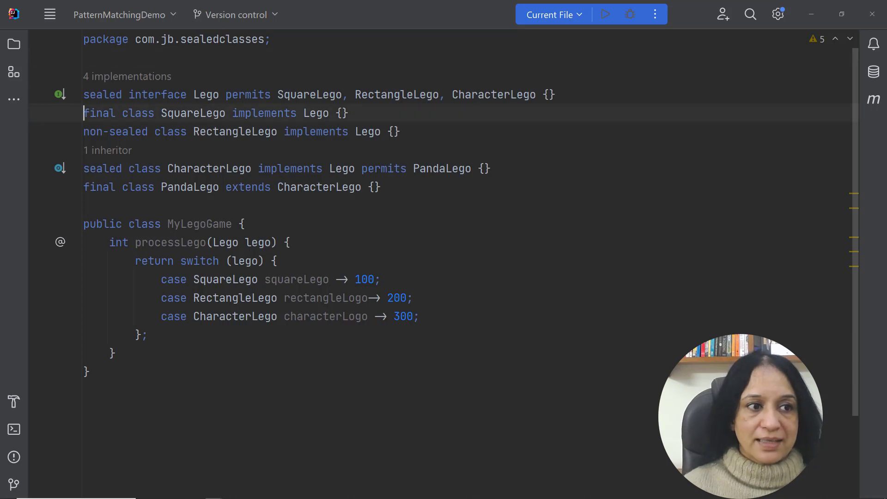
Navigate from CharacterLego to processLego's switch and open a line after the last case.
key("Ctrl+Shift+Left")
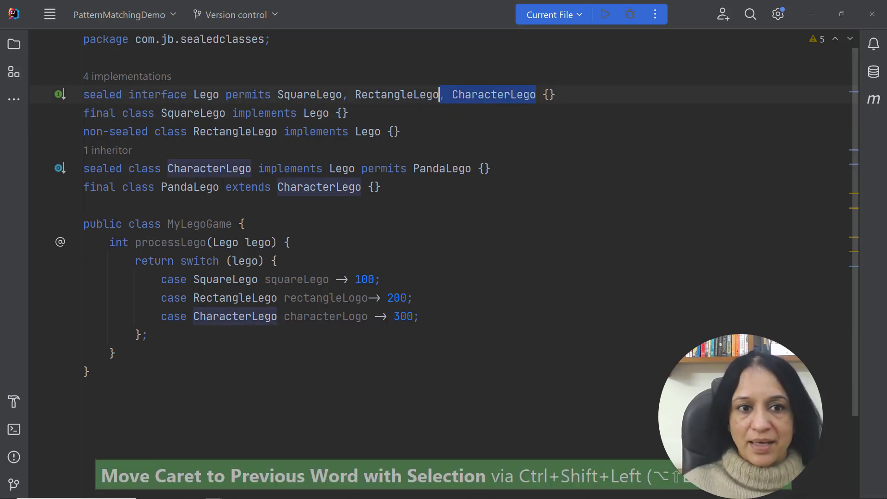
key("ctrl+shift+left")
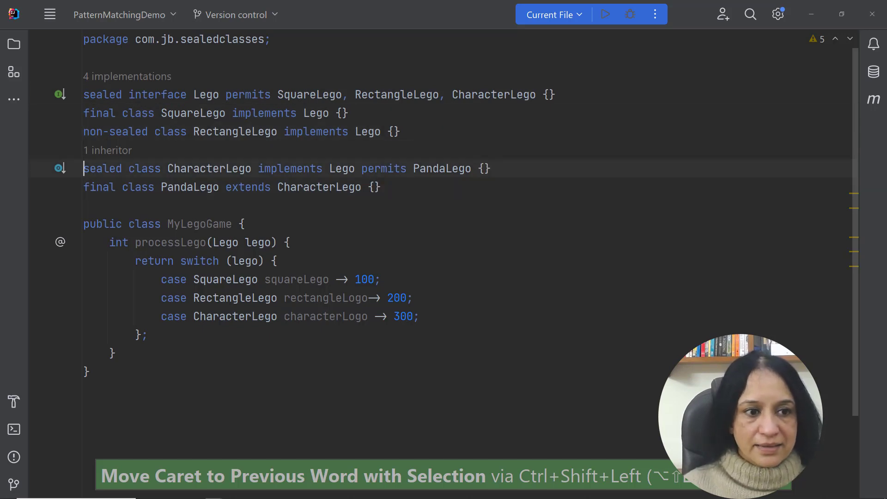
key("ctrl+shift+Right")
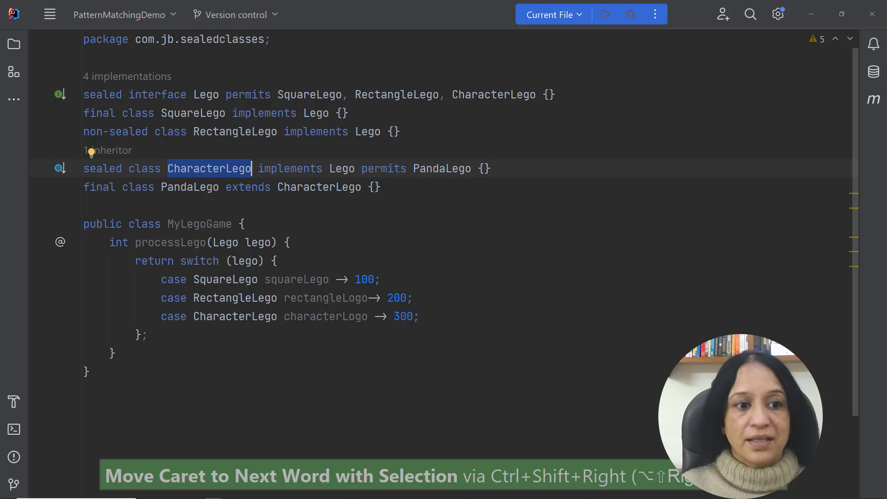
key("ctrl+shift+left")
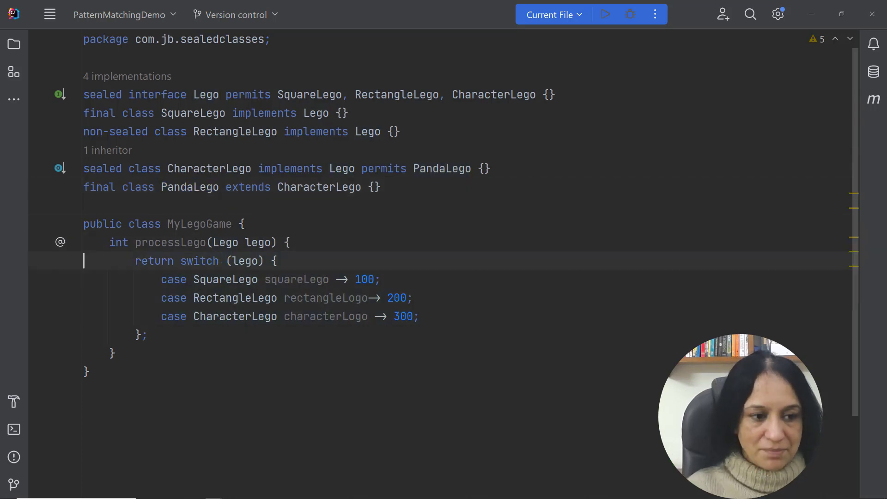
key("ctrl+w")
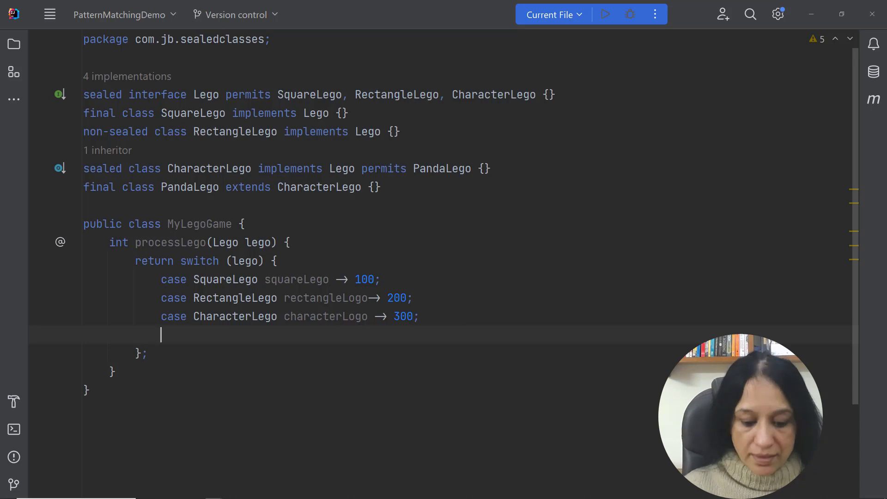
Enter 'case PandaLego pandaLego -> 2000;' in processLego's switch.
type("case")
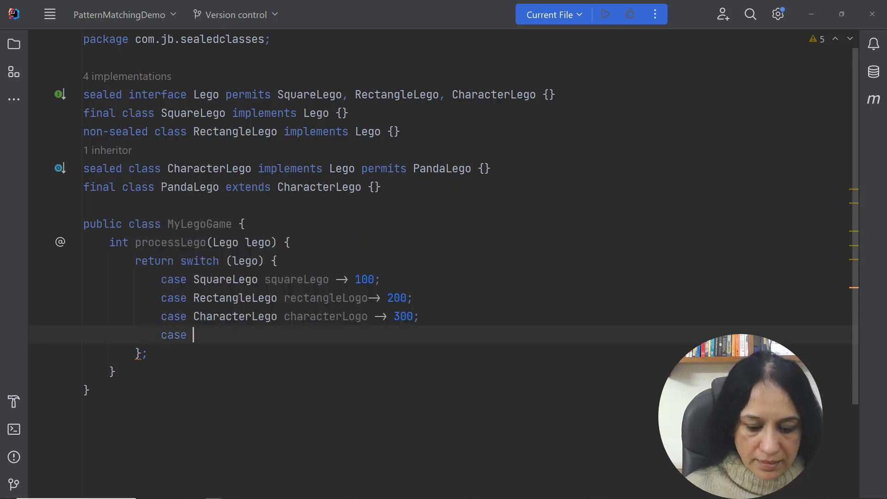
type("PandaLego pandaLego -> 2000;")
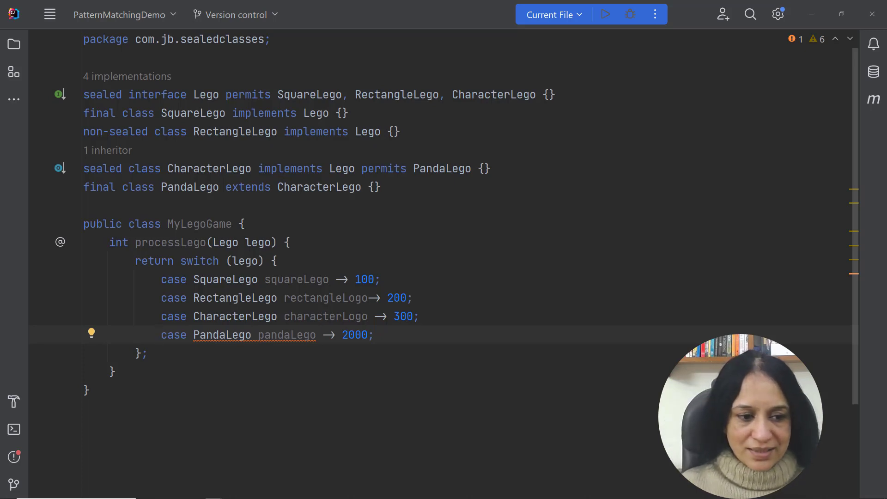
key("Alt+Enter")
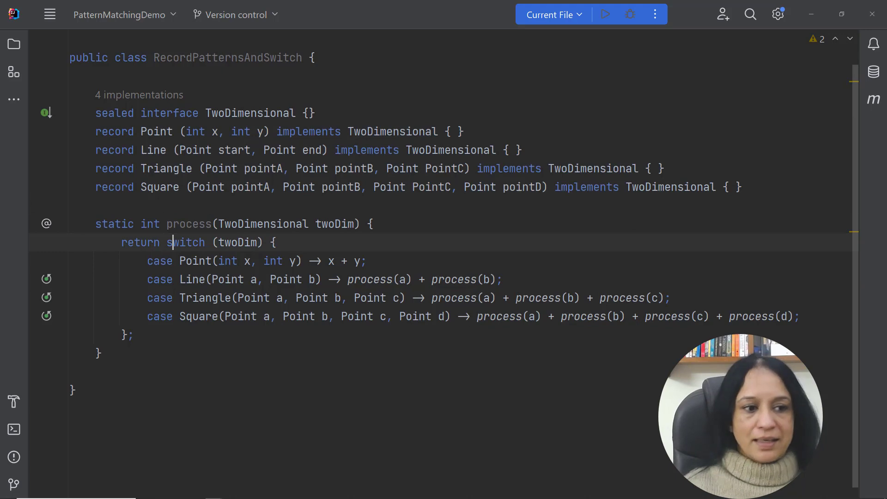
In RecordPatternsAndSwitch, extend the selection on Point in the Line case and reach the return switch line.
key("ctrl+w")
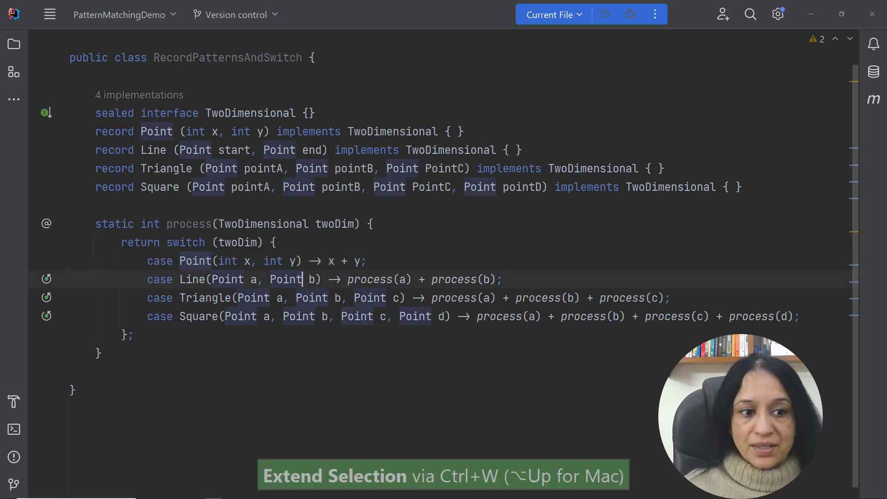
key("ctrl+w")
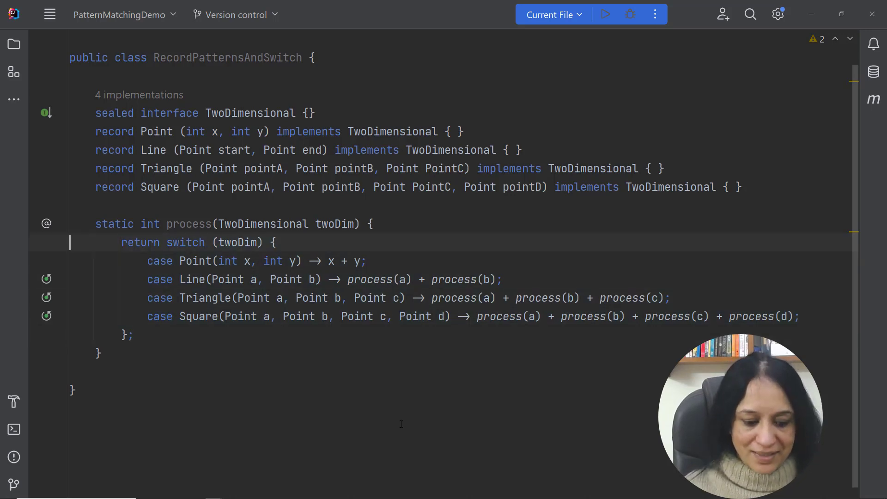
key("ctrl+w")
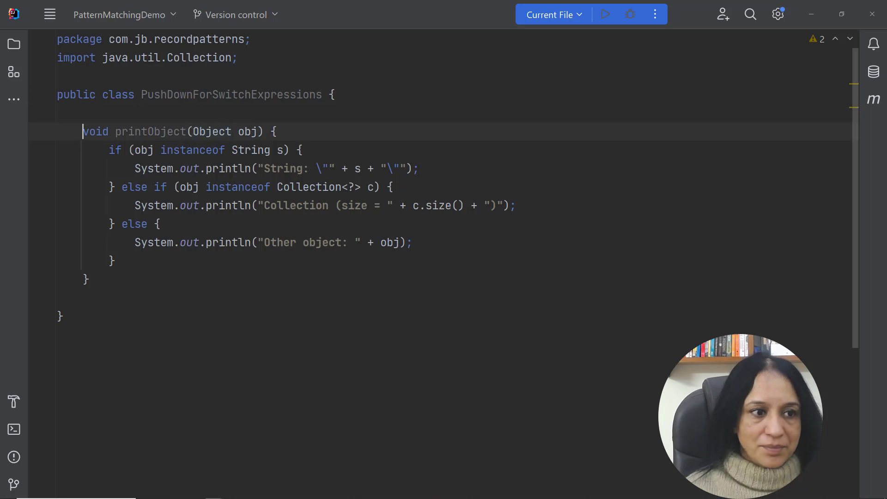
Select the printObject method name and move the caret to its instanceof if statement.
double_click(151, 132)
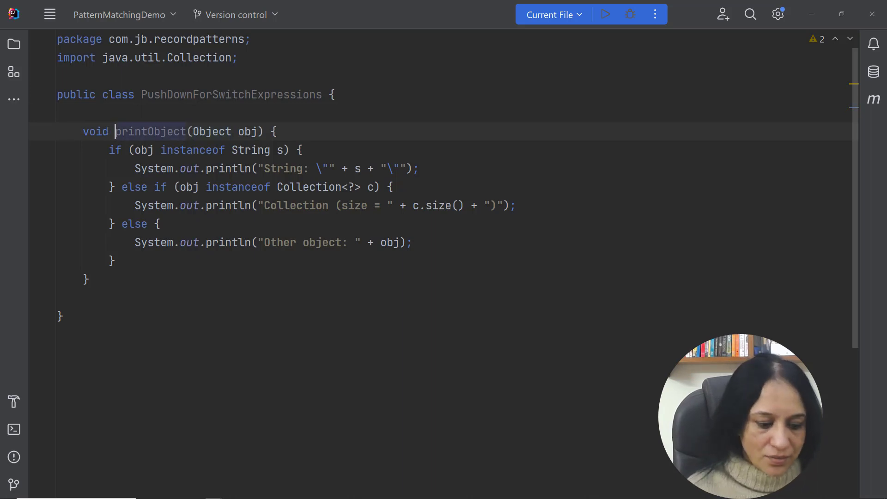
key("ctrl+w")
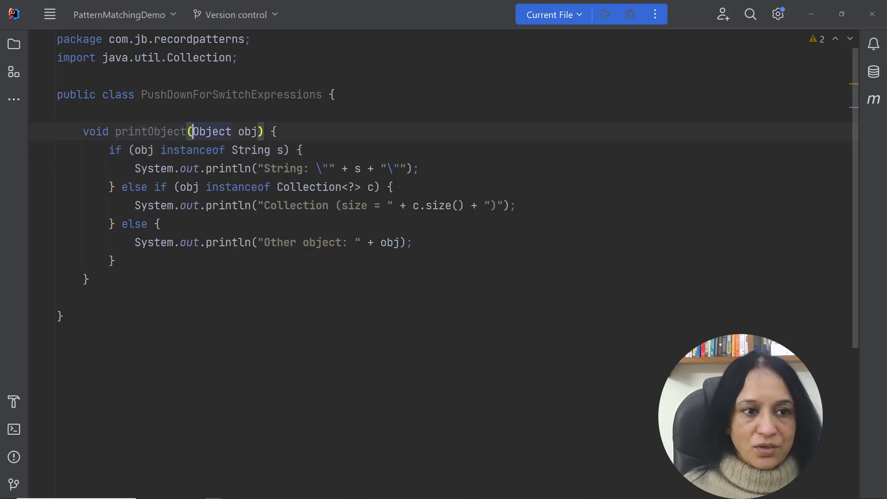
key("ctrl+shift+right")
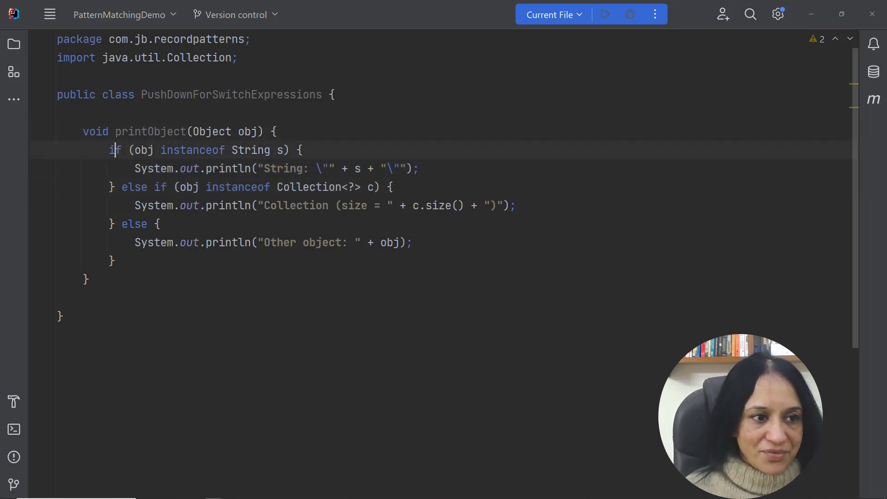
Replace the if-else chain with a switch, then push println down into a switch expression.
key("Alt+Enter")
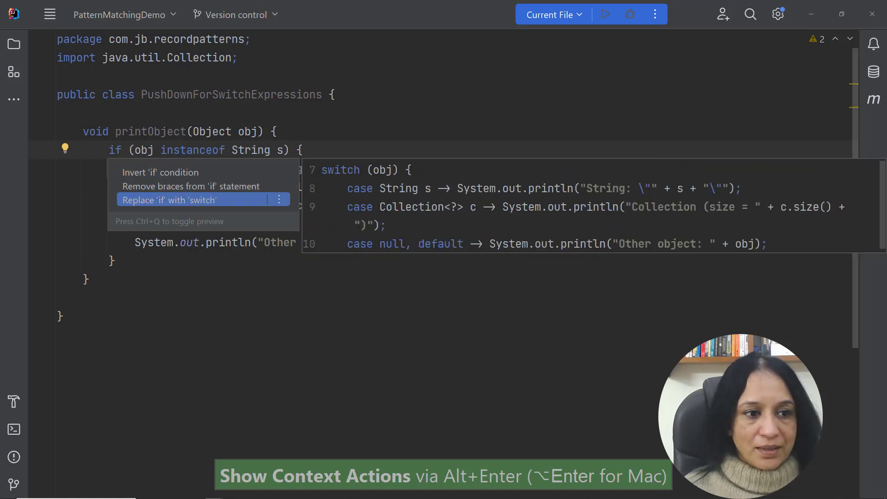
left_click(168, 200)
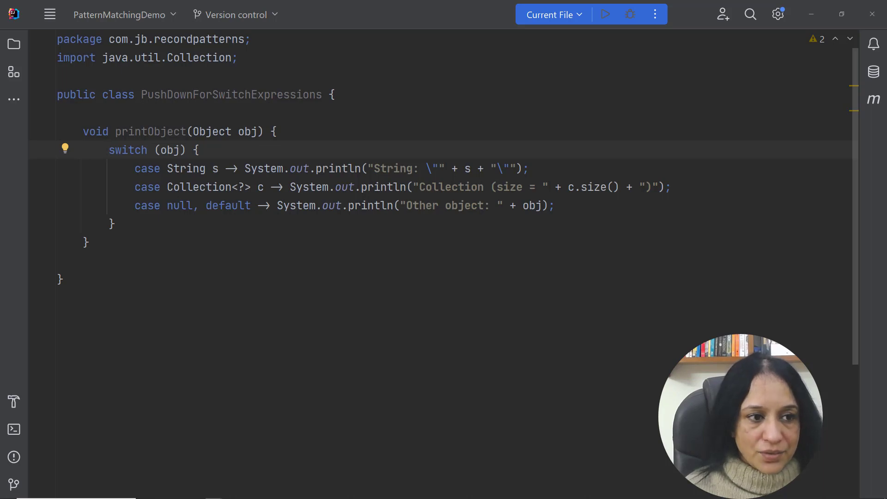
key("Alt+Enter")
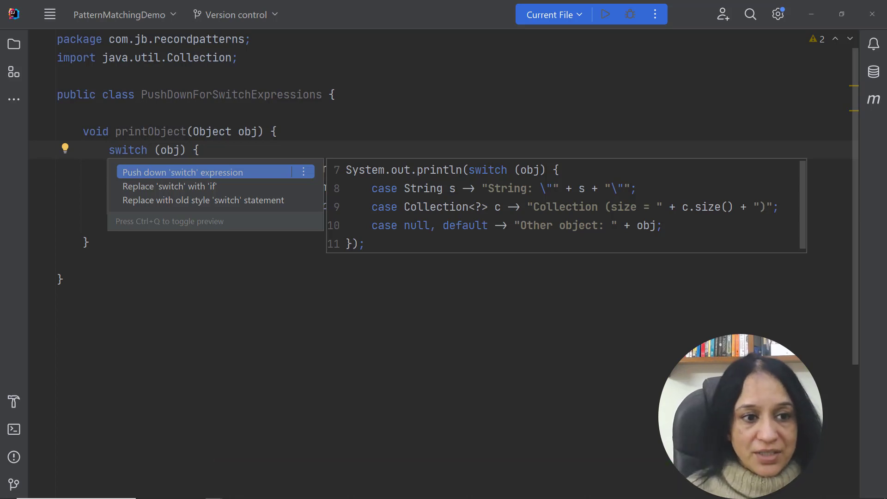
left_click(181, 172)
type("e")
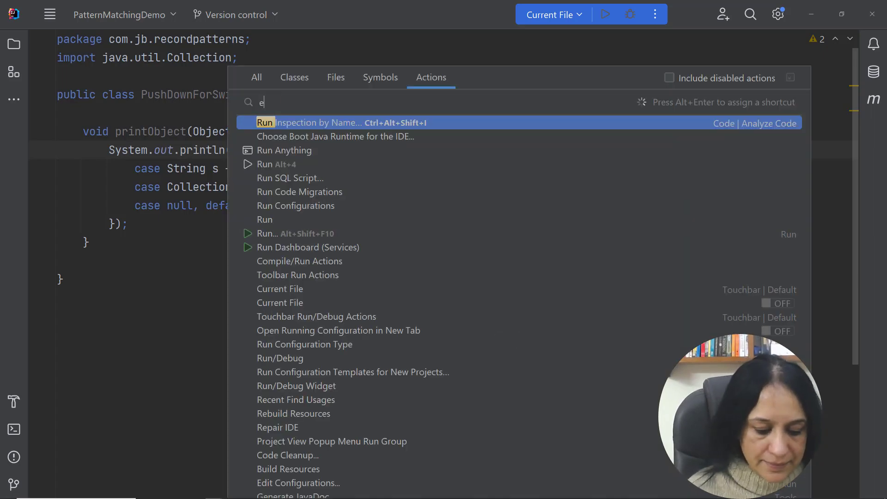
Extract the switch expression into a local variable named 'represtation' via Extract Variable.
type("xtr")
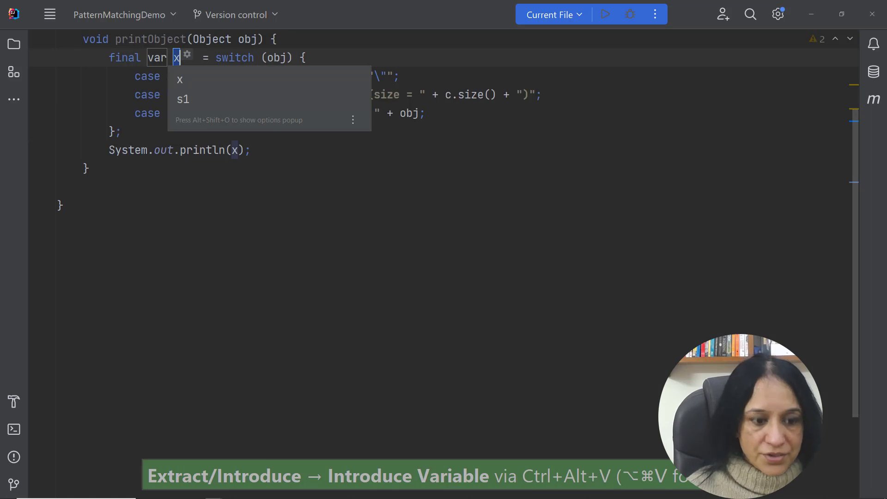
type("represtat")
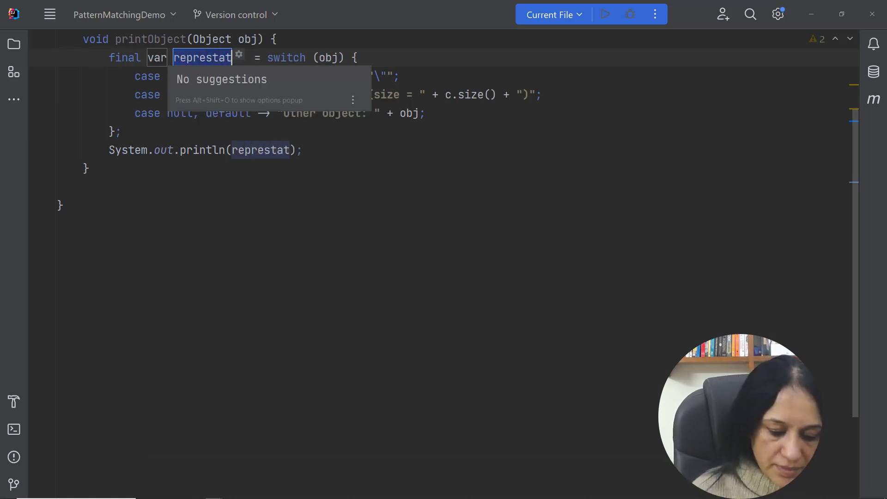
type("ion")
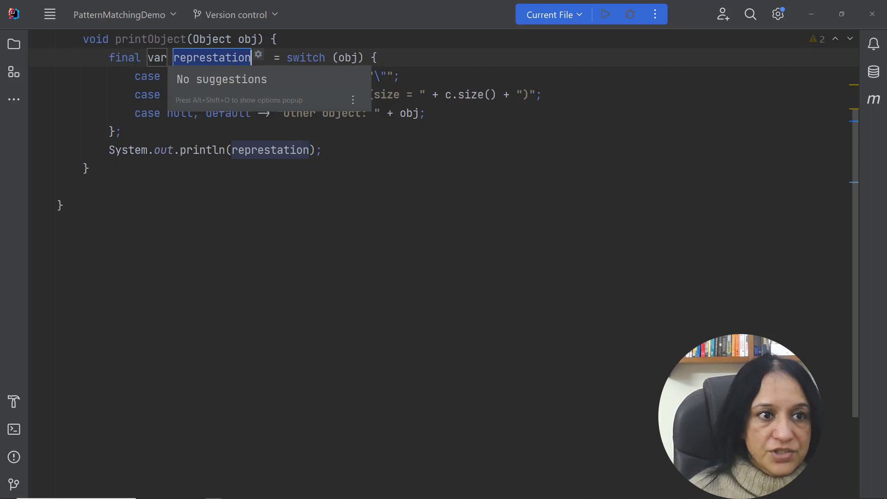